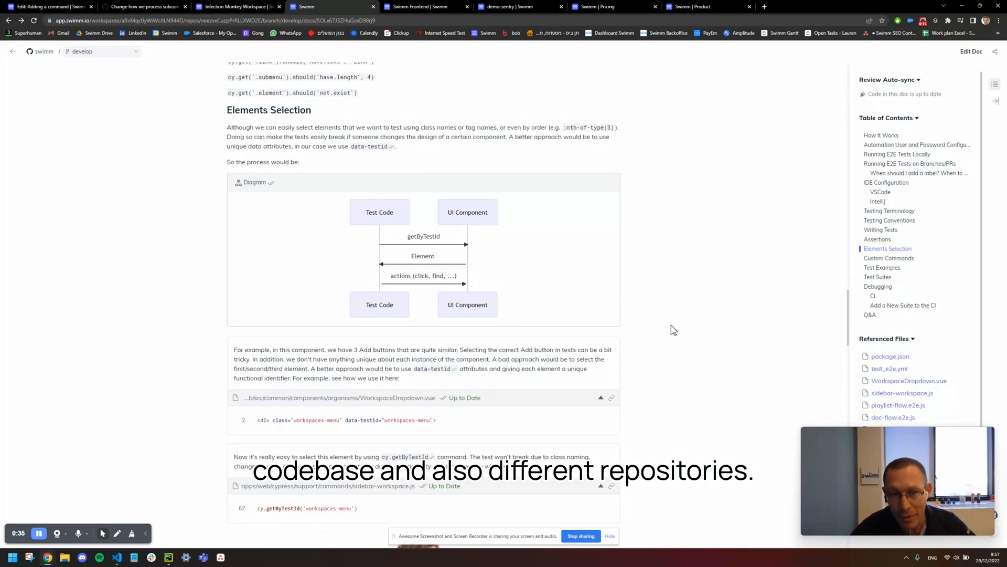
# Open the Infection Monkey repository and start a new document via + New.
pyautogui.scroll(-3)
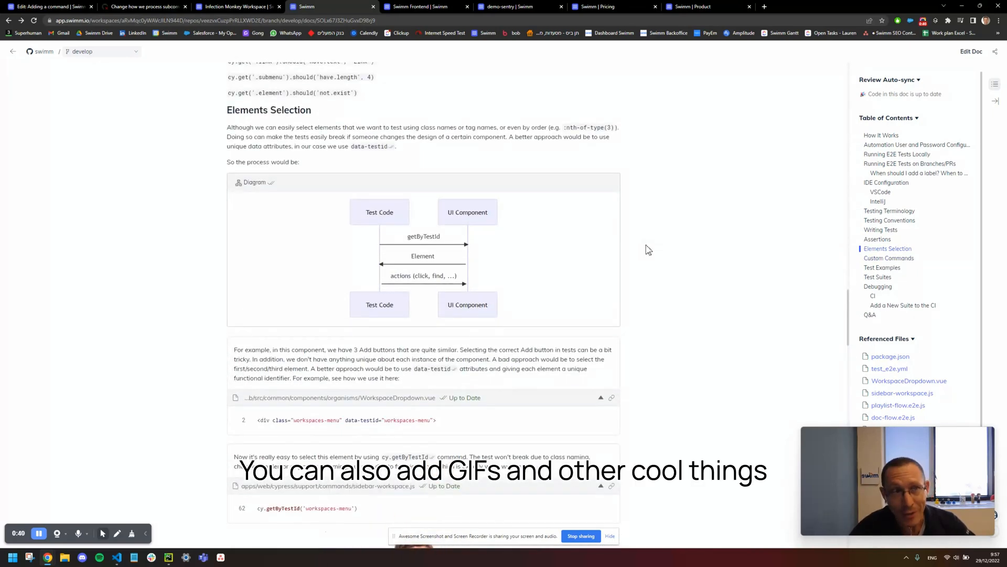
pyautogui.click(239, 6)
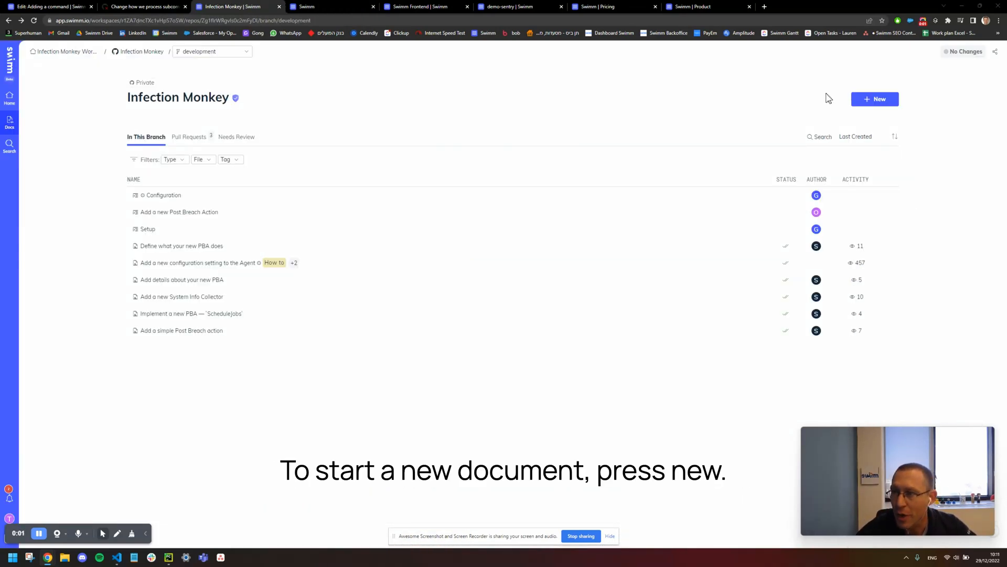
pyautogui.click(875, 98)
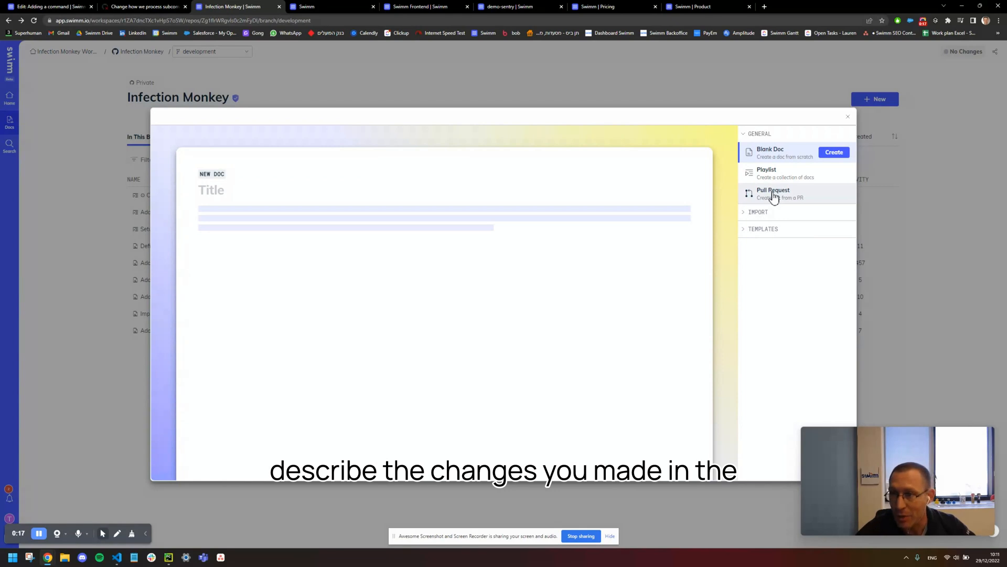
# Create a blank doc and summon the Swimm commands menu with /.
pyautogui.click(835, 153)
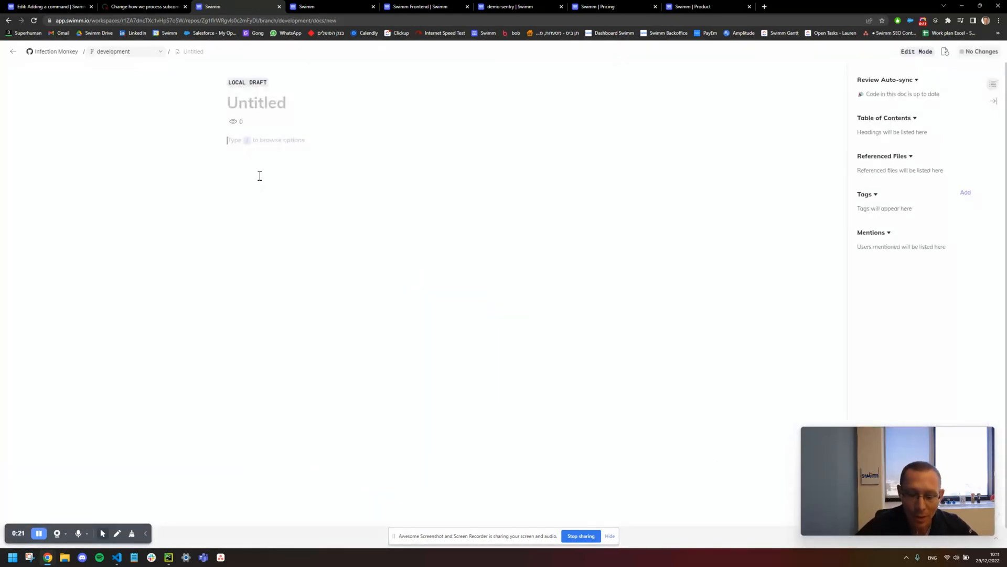
pyautogui.write('/')
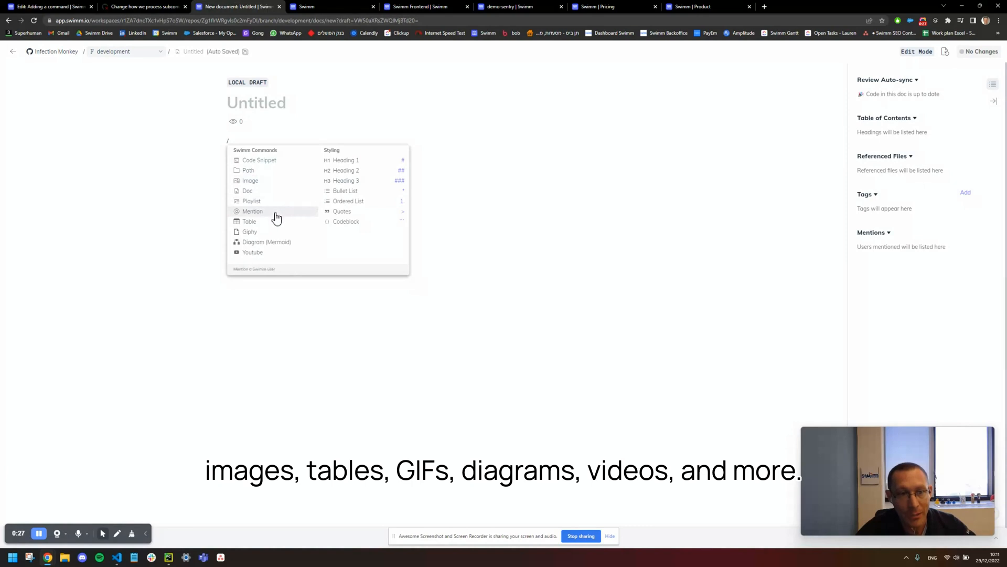
pyautogui.moveTo(276, 246)
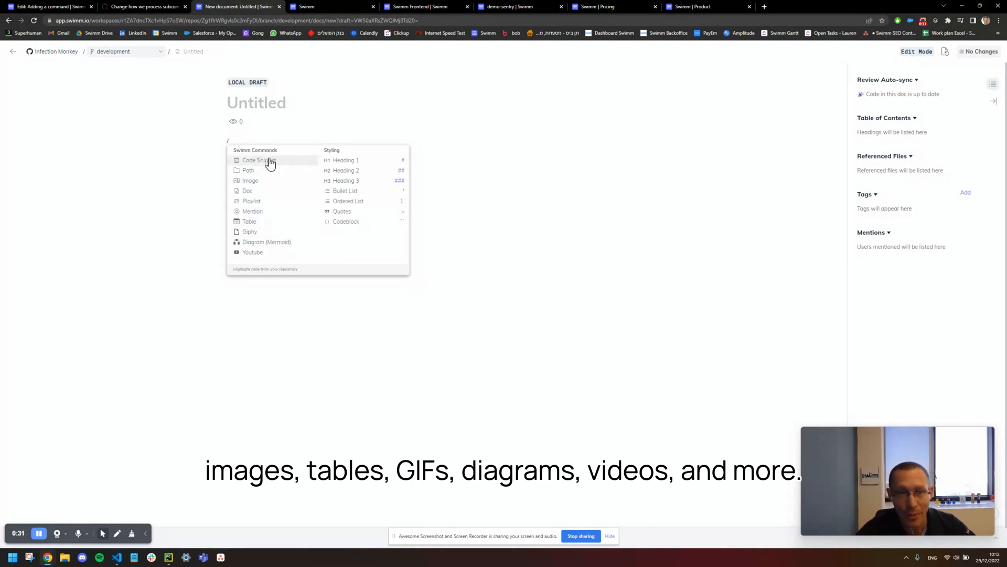
# Insert a code snippet from infection_monkey/config.py, lines 13–17.
pyautogui.click(257, 159)
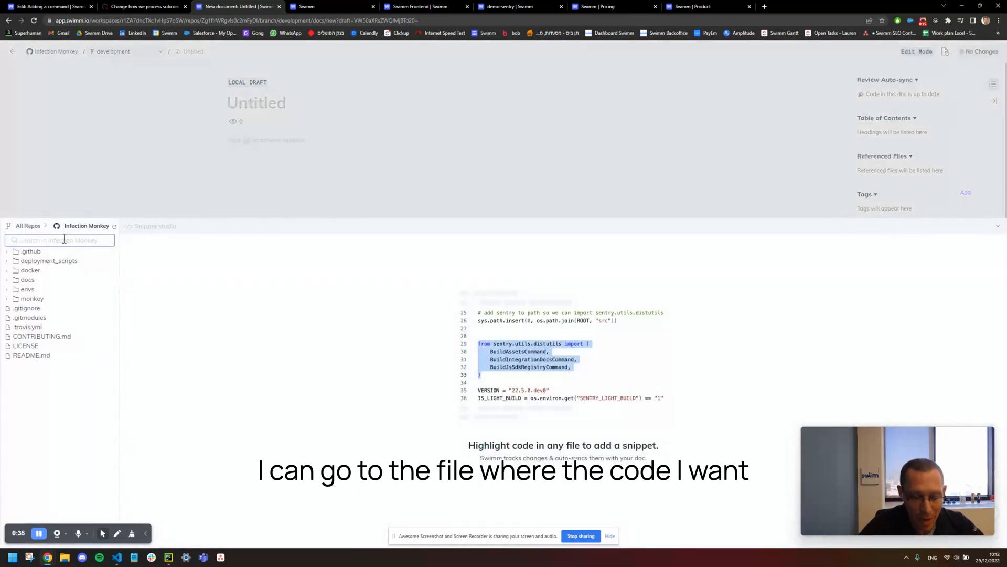
pyautogui.write('config.py')
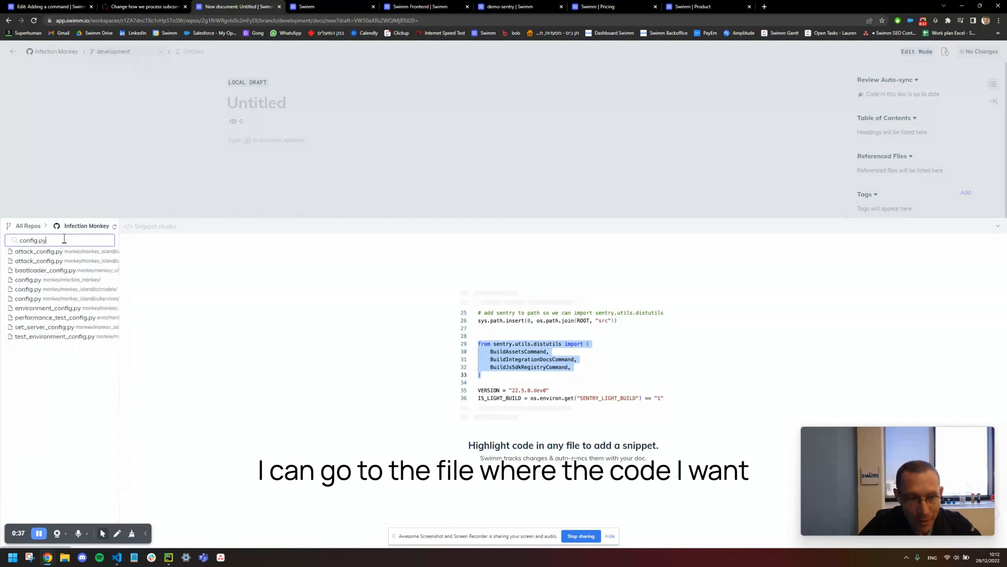
pyautogui.click(27, 279)
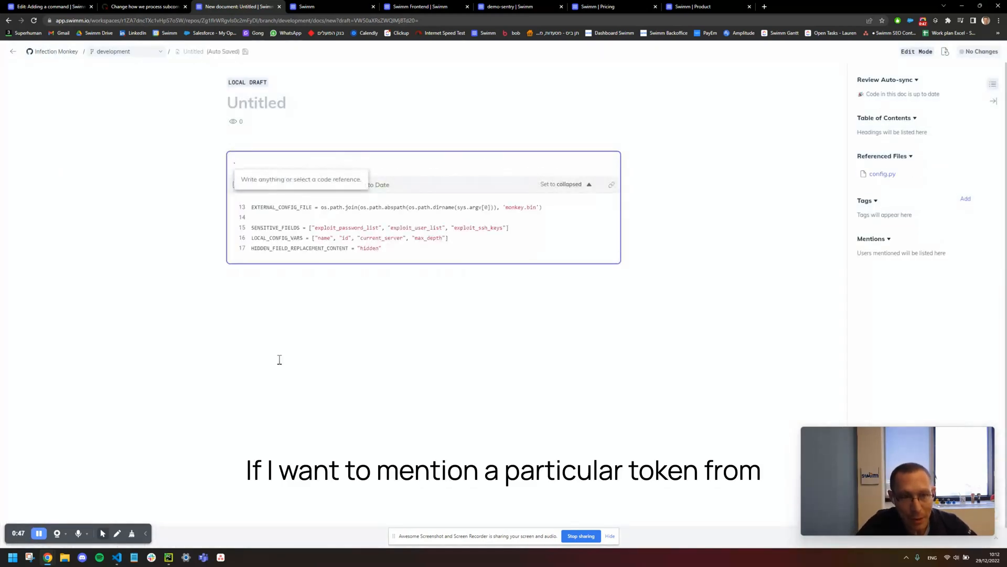
# Mention the HIDDEN_FIELD_REPLACEMENT_CONTENT smart token in the snippet description via backtick.
pyautogui.write('`')
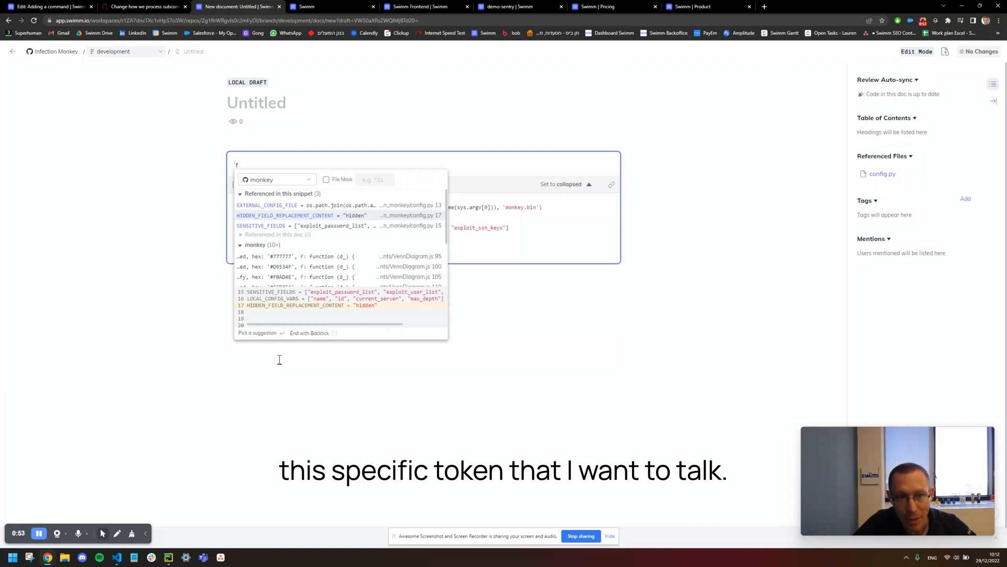
pyautogui.click(284, 214)
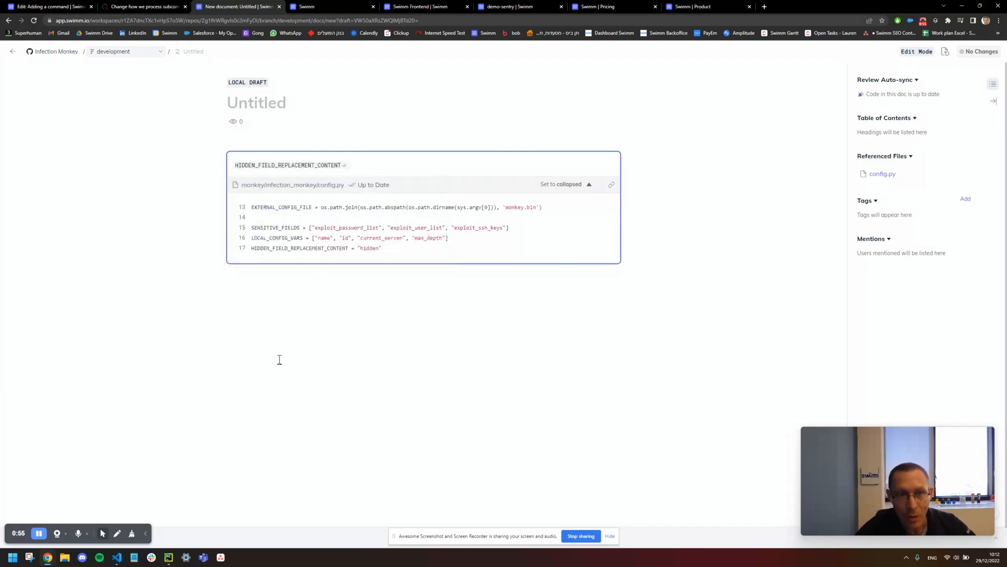